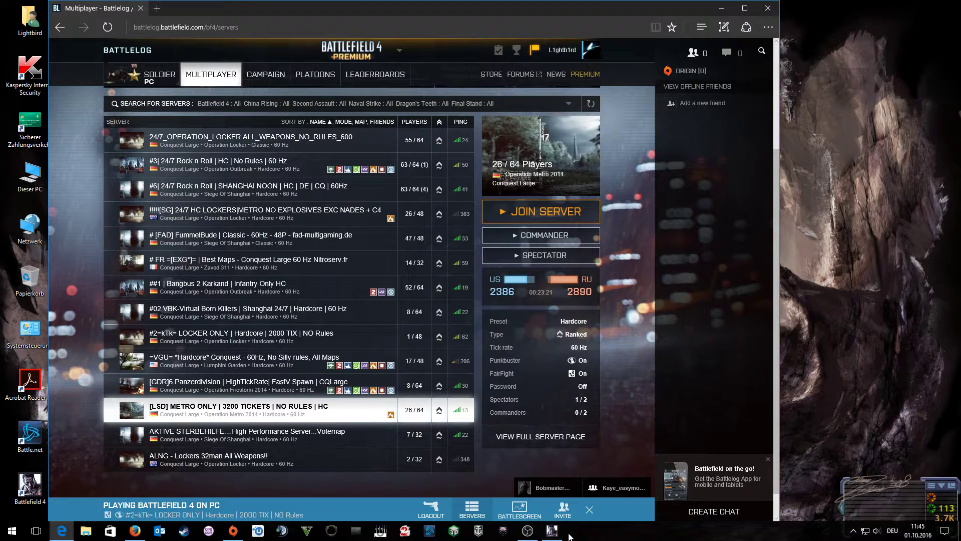
Step: Launch Task Manager from the taskbar context menu over the Battlelog server list
right_click(569, 534)
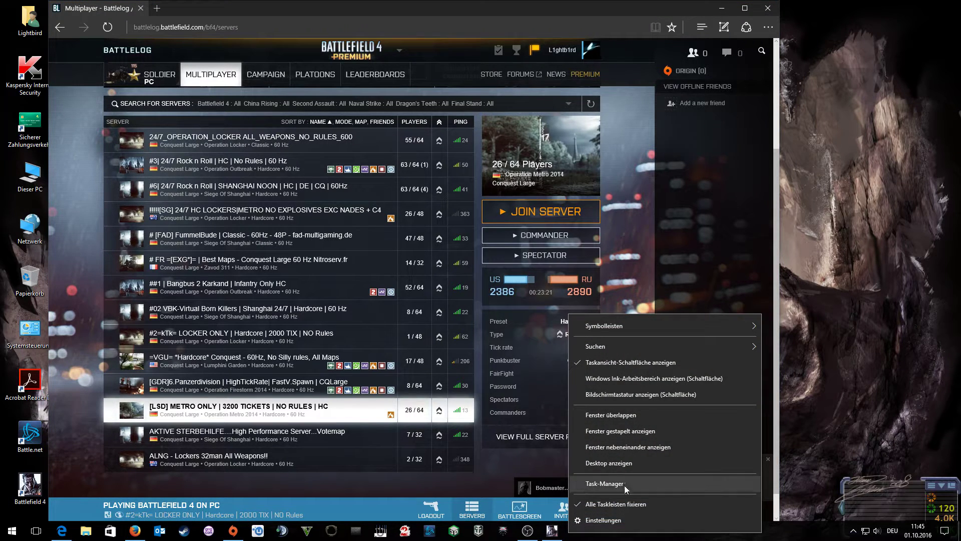
click(605, 482)
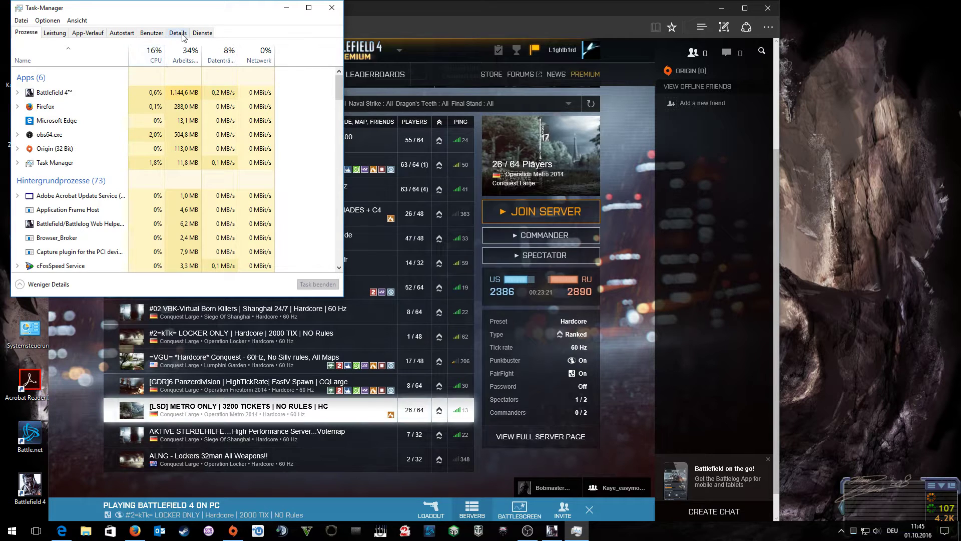
Step: End the bf4.exe process from the Details list and confirm with Prozess beenden
click(178, 32)
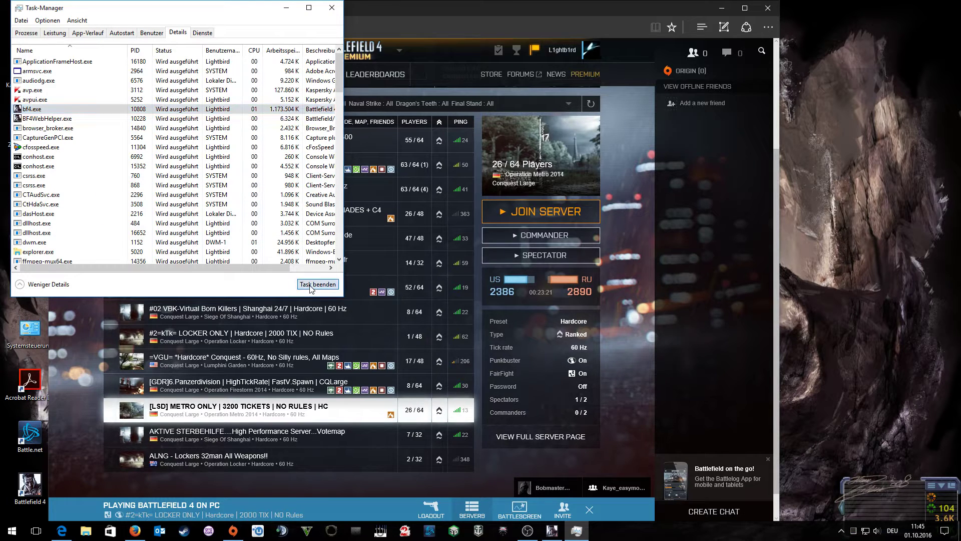
click(317, 283)
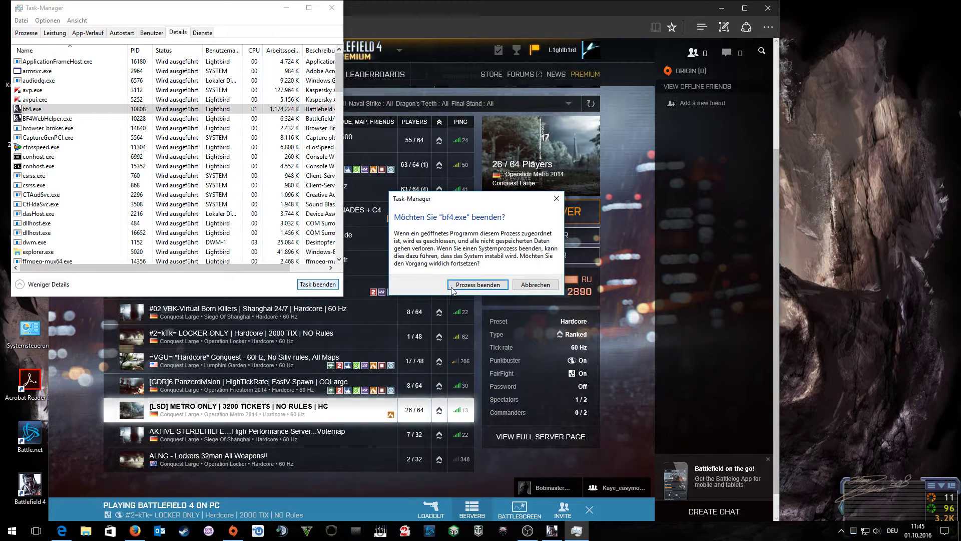
click(476, 284)
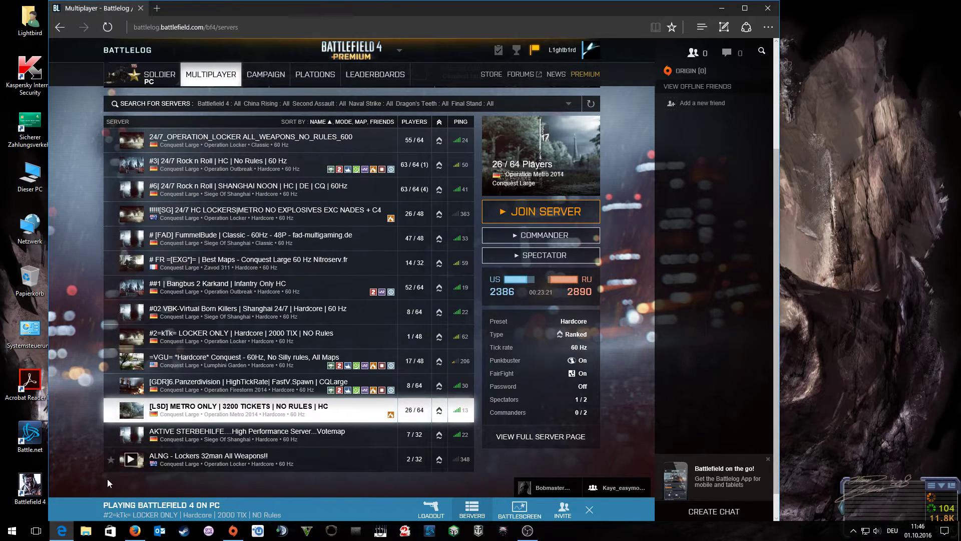
Step: Rename the Battlefield 4 folder in Dokumente, typing 'OL' as the new name
click(84, 531)
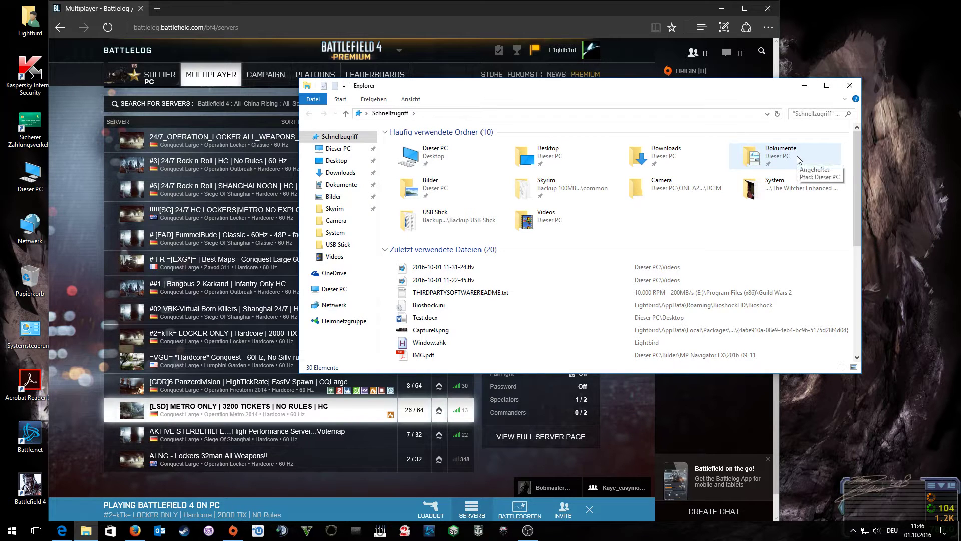
mouse_move(20, 37)
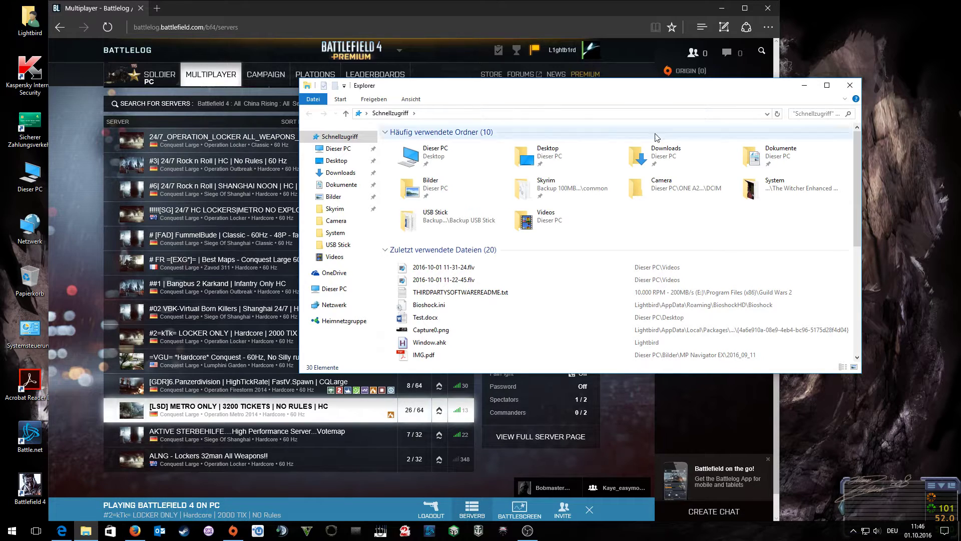
click(341, 184)
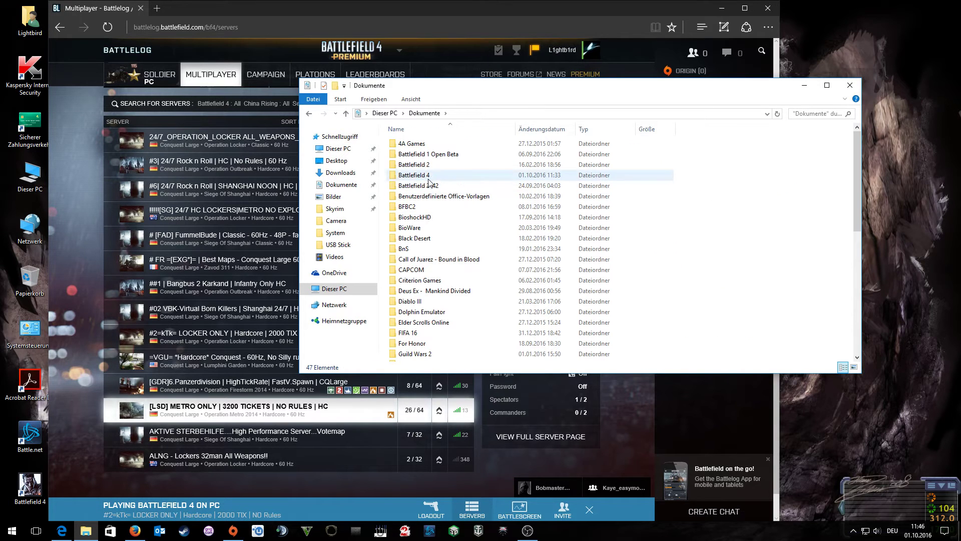
click(414, 175)
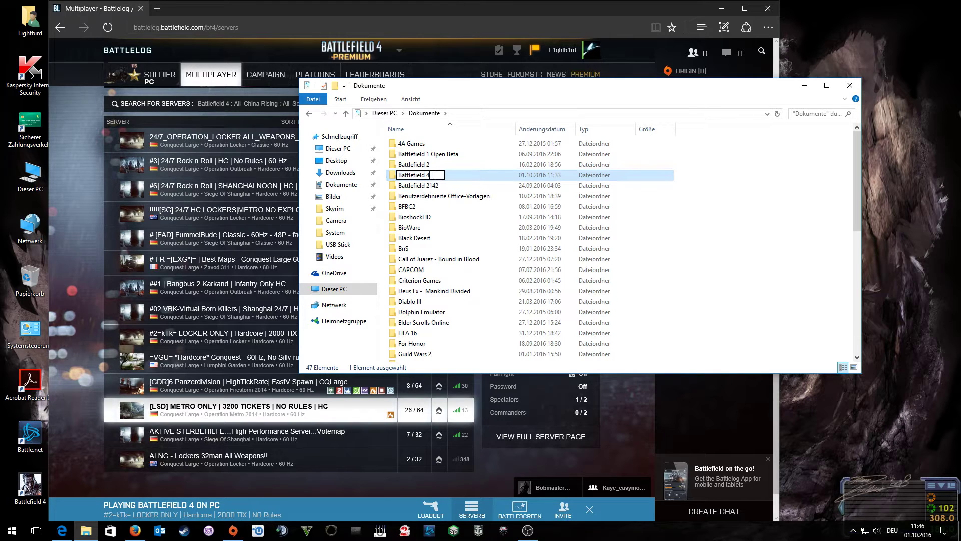
text(OL)
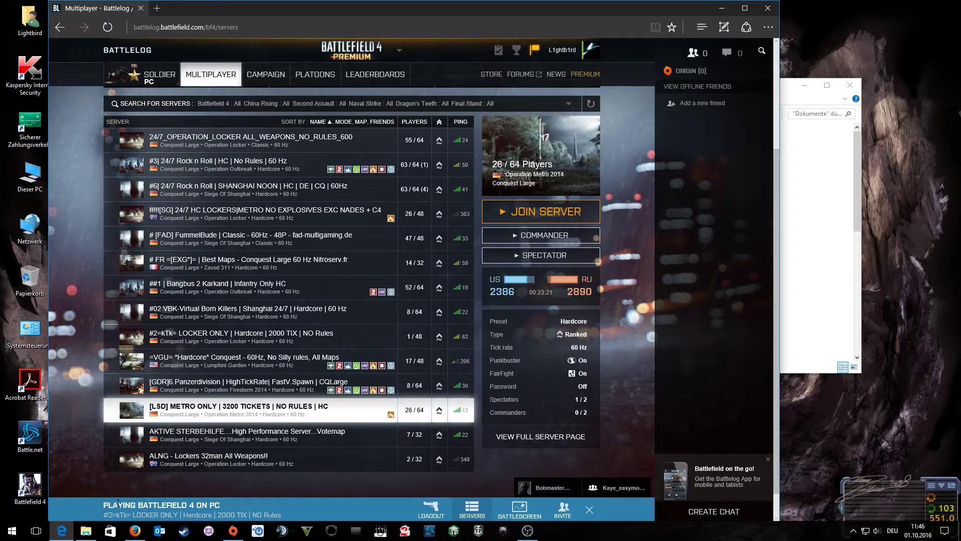
mouse_move(767, 27)
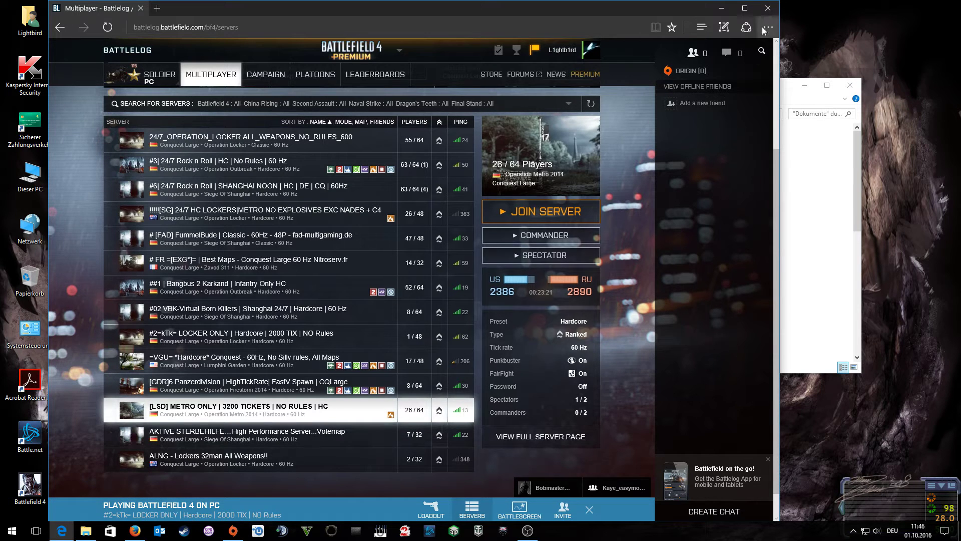
mouse_move(767, 9)
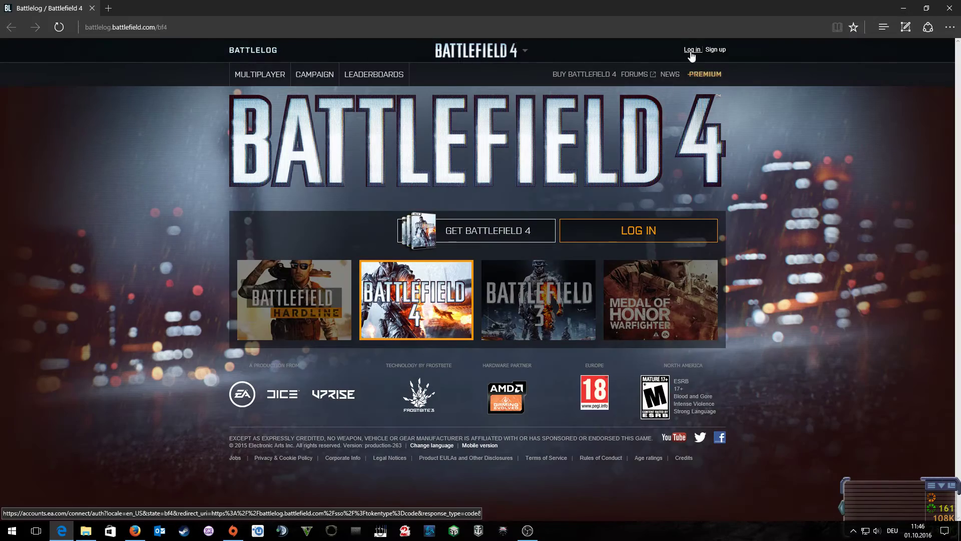
Step: Log in to Battlelog and browse the multiplayer server list toward the #02 VBK server
click(691, 50)
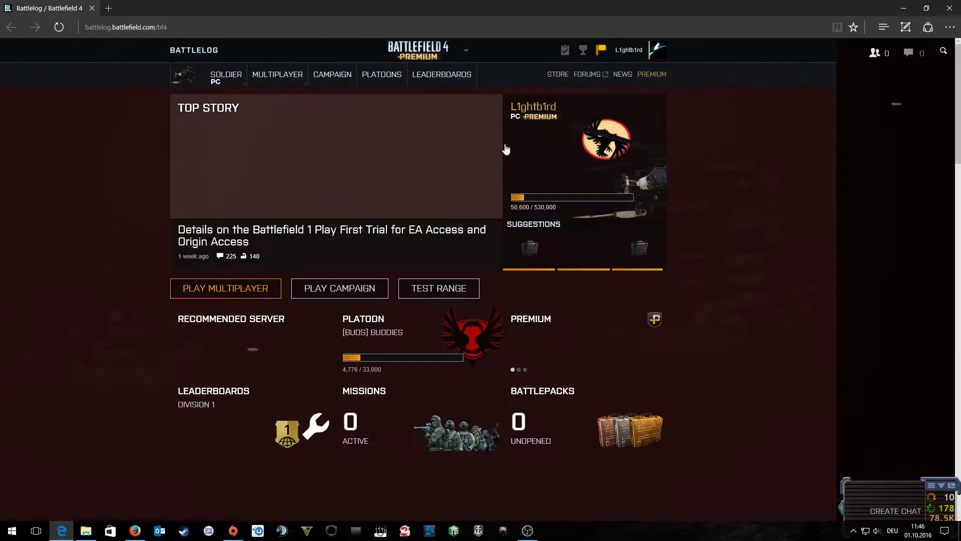
click(277, 74)
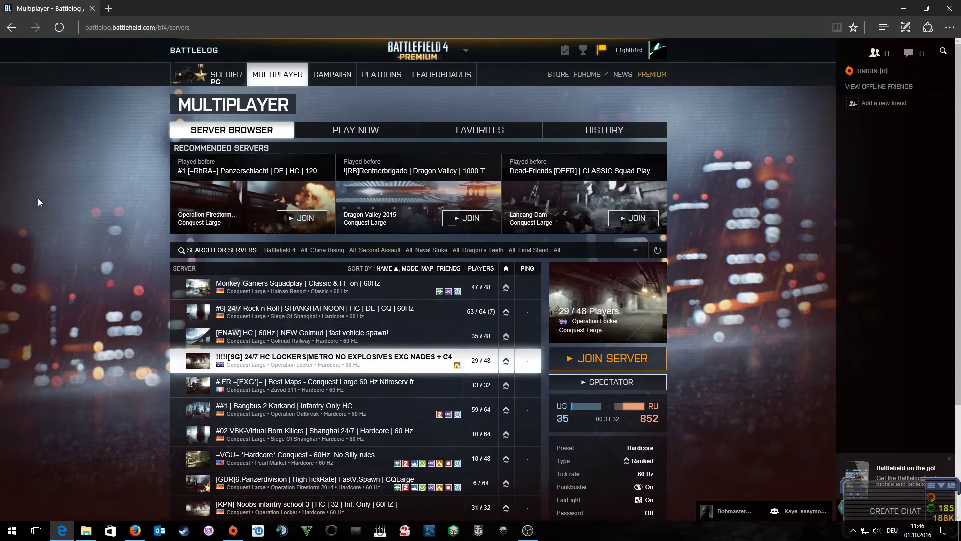
scroll(down, 3)
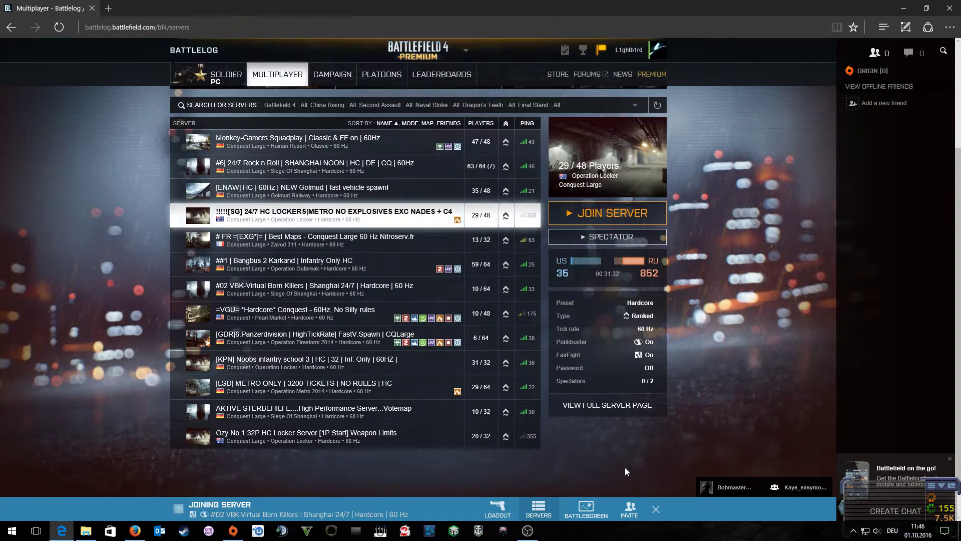
mouse_move(604, 469)
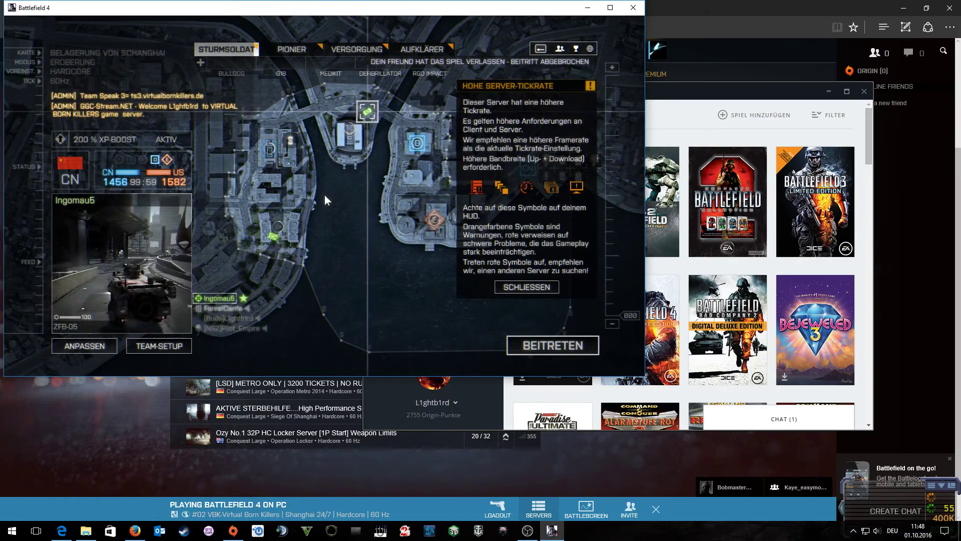
Step: Dismiss the tickrate notice and set Vertikaler Flug to NORMAL in Optionen > Steuerung
click(524, 286)
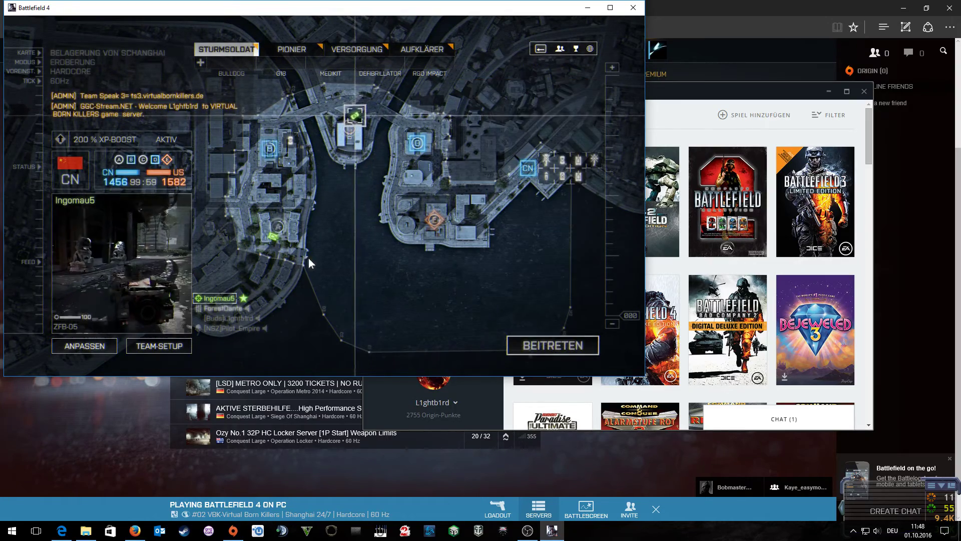
key(Escape)
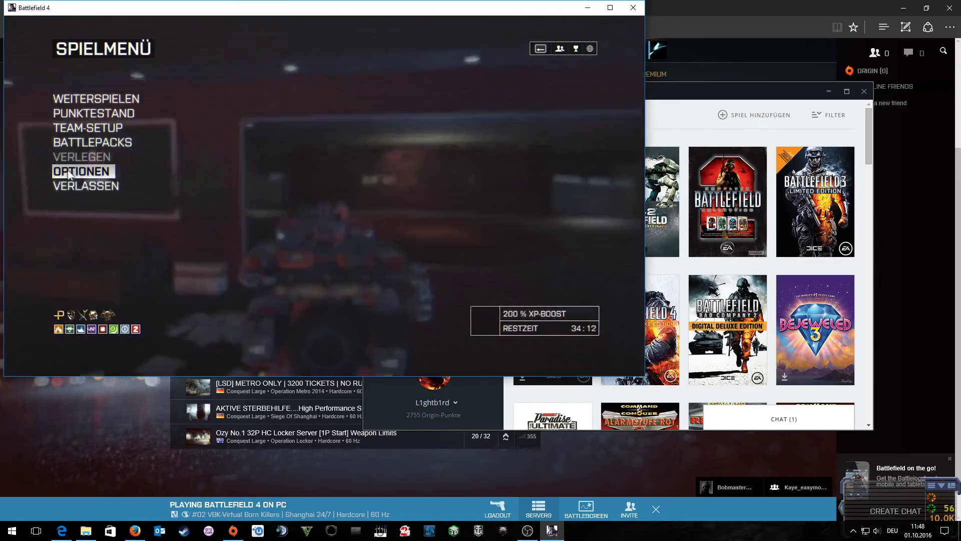
click(81, 171)
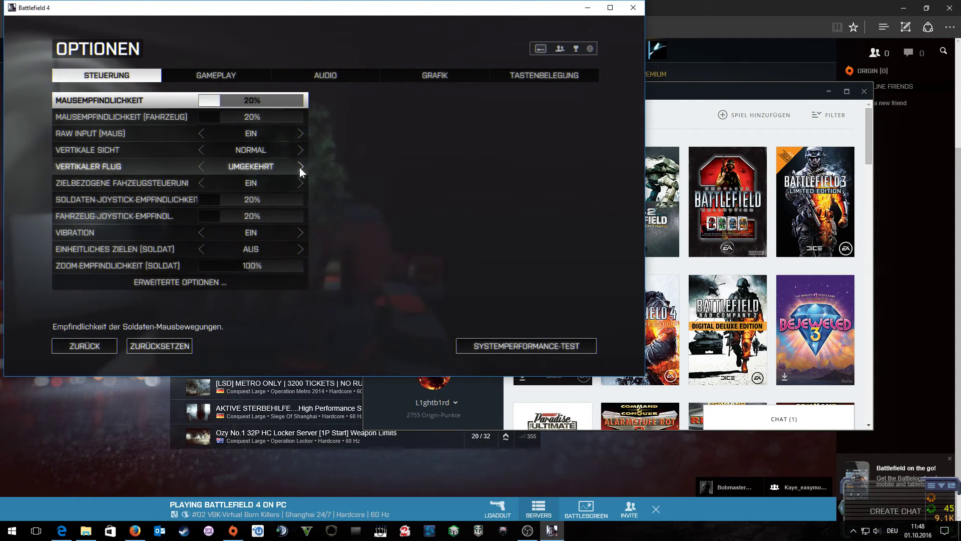
click(300, 166)
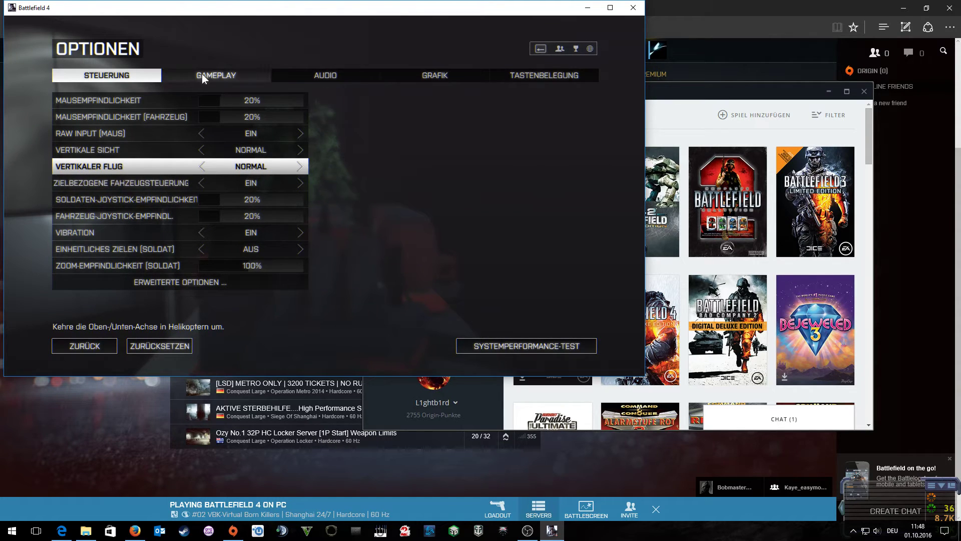
Step: In Gameplay options, cycle Soldatensprint through hold mode back to Taste anklicken
click(216, 75)
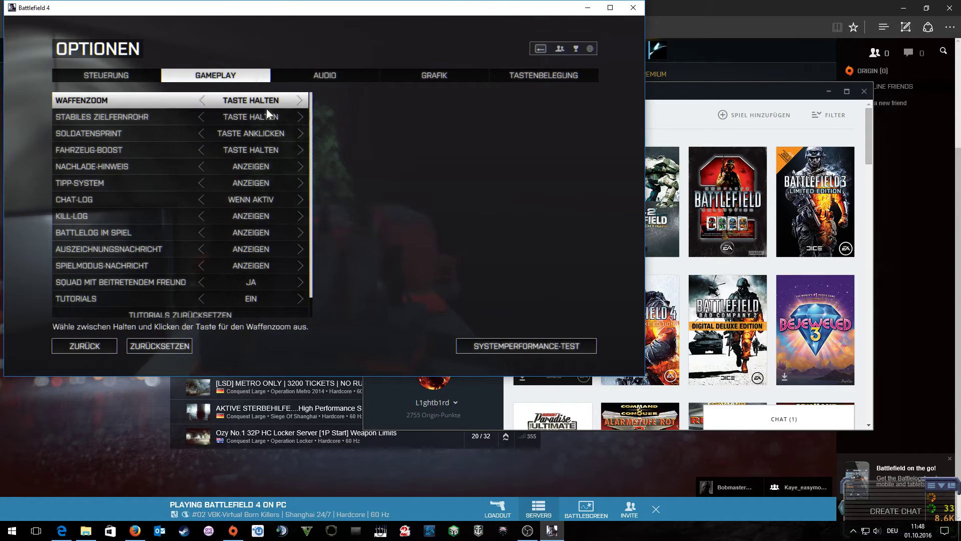
mouse_move(294, 133)
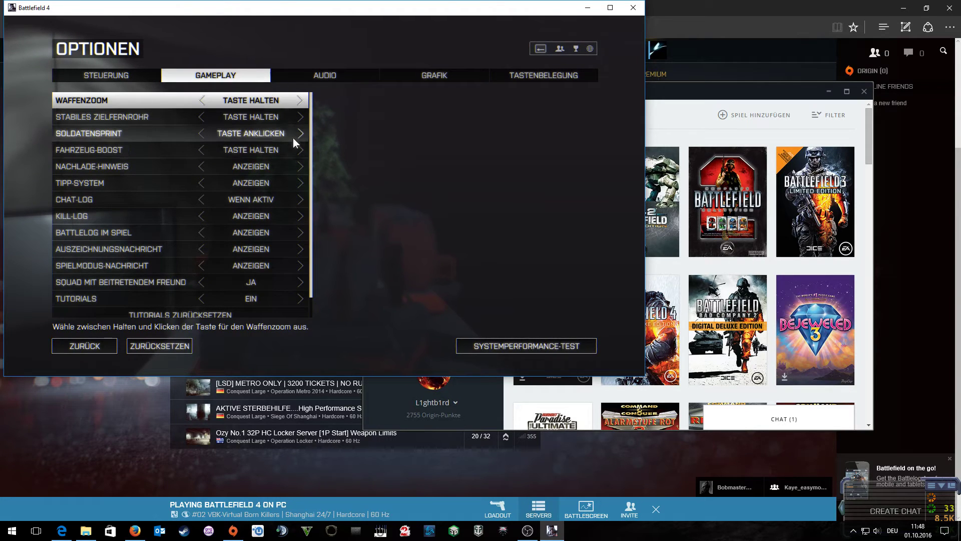
click(299, 133)
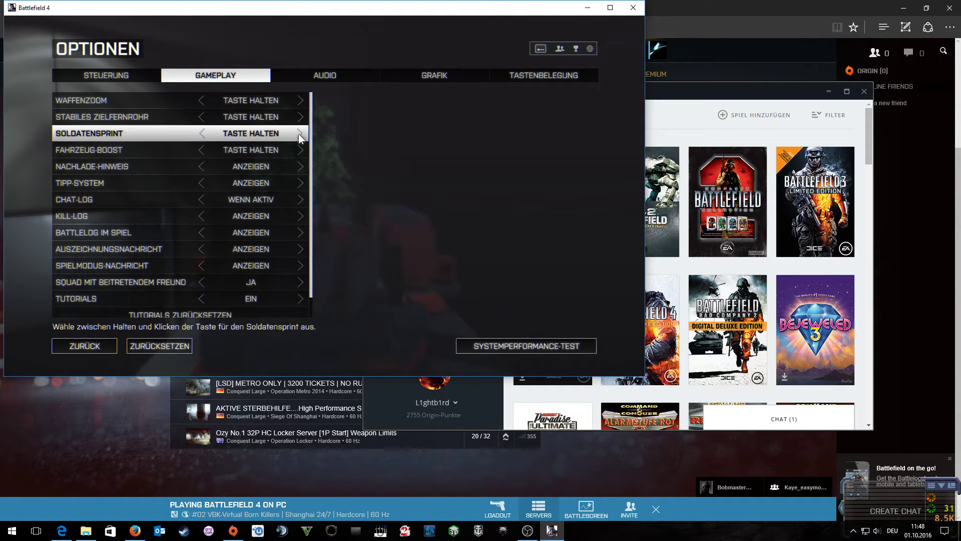
click(299, 133)
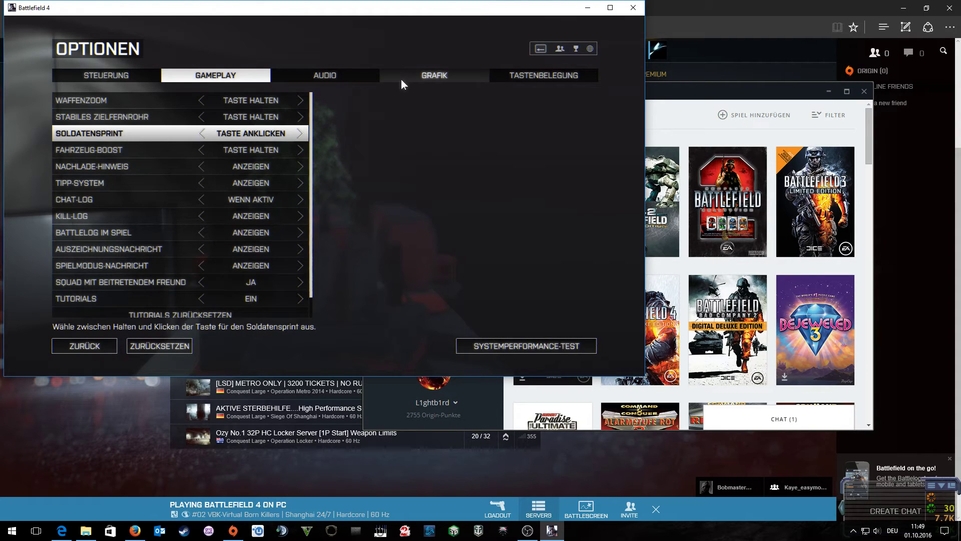
Step: Set Vollbild-Modus to Randlos, Grafik-Qualität to Individuell and Terrainausstattung to Niedrig
click(434, 75)
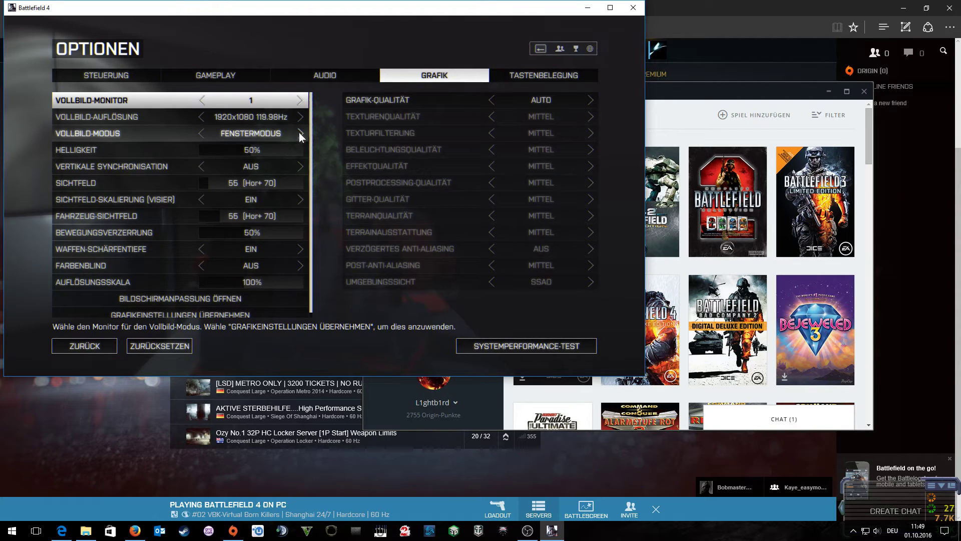
click(300, 133)
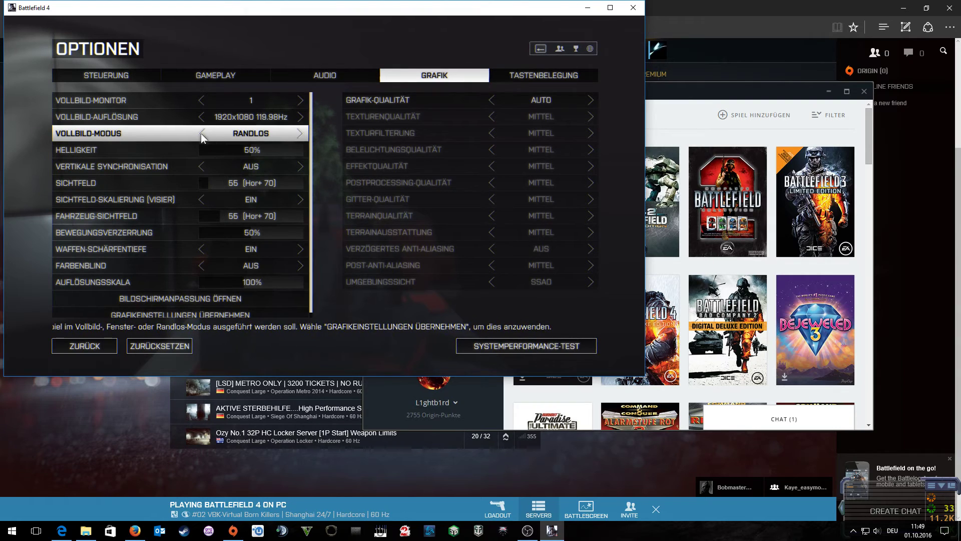
mouse_move(436, 119)
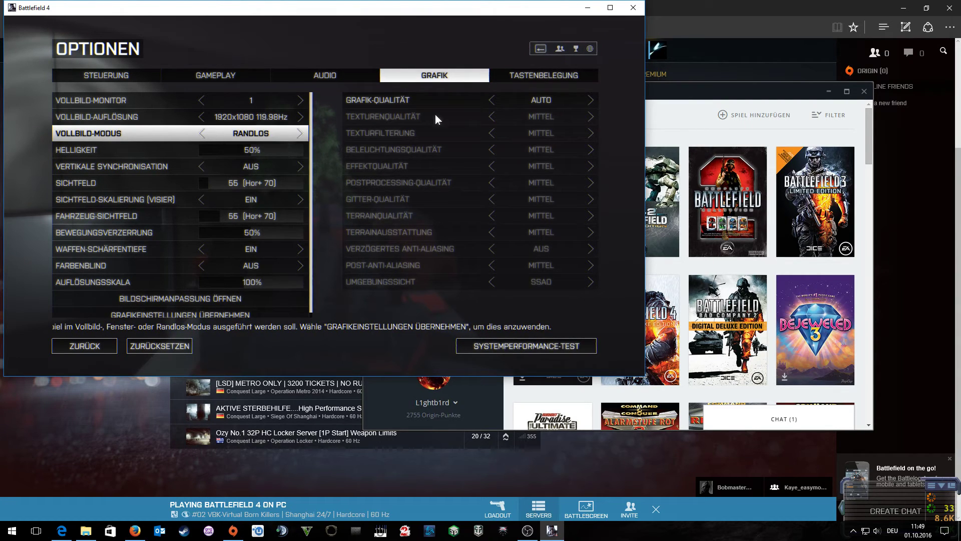
mouse_move(584, 110)
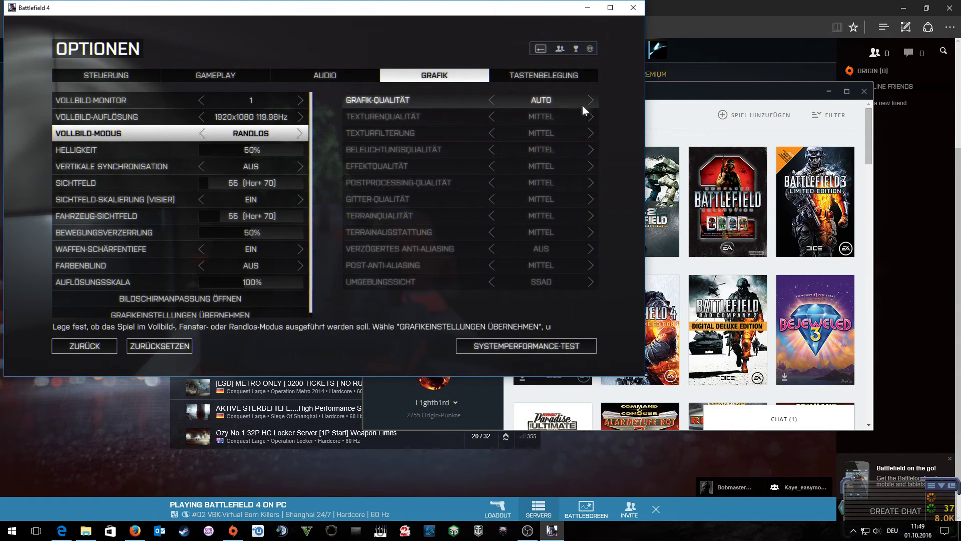
click(590, 99)
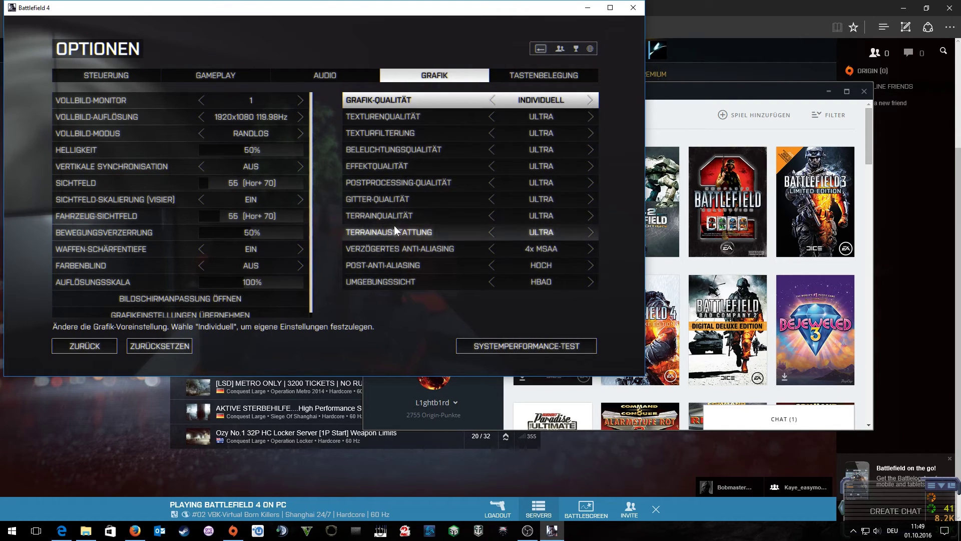
mouse_move(389, 231)
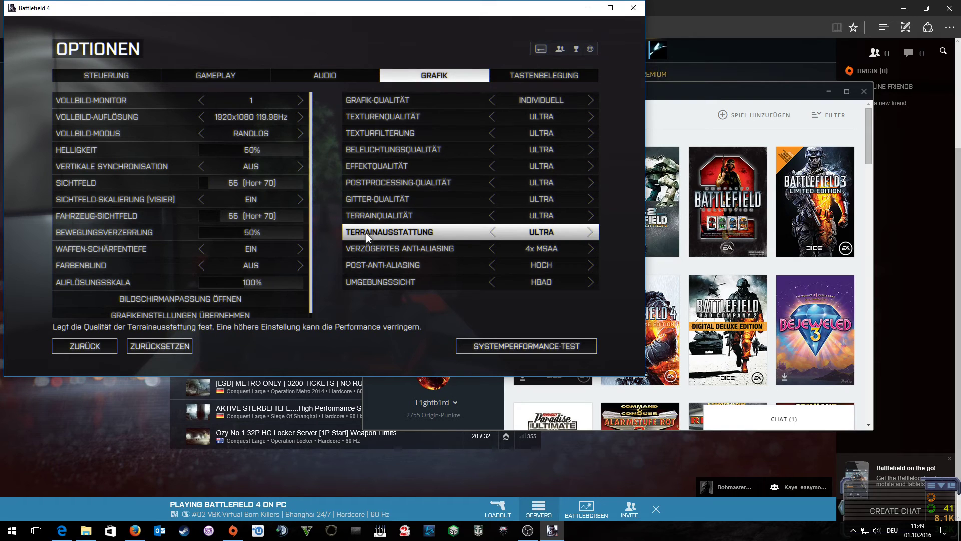
mouse_move(497, 233)
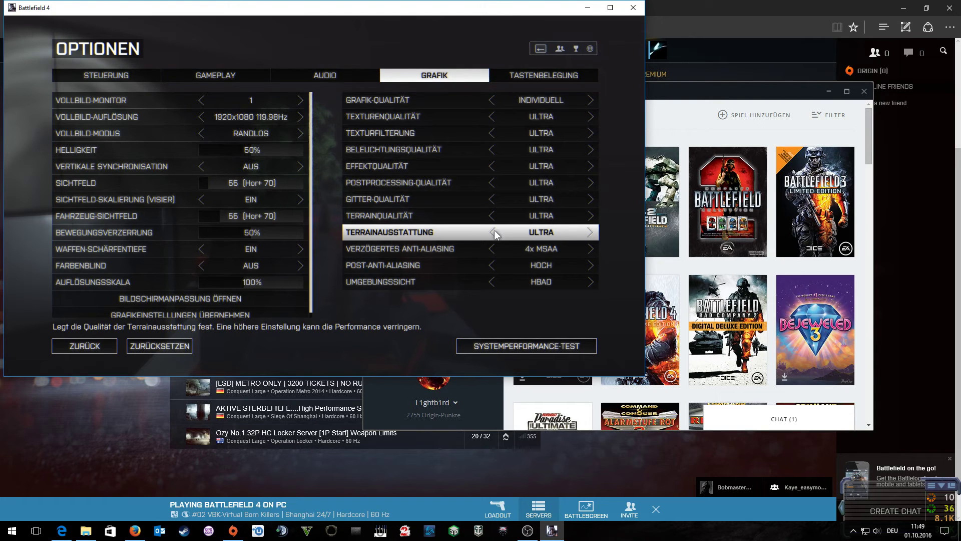
click(493, 231)
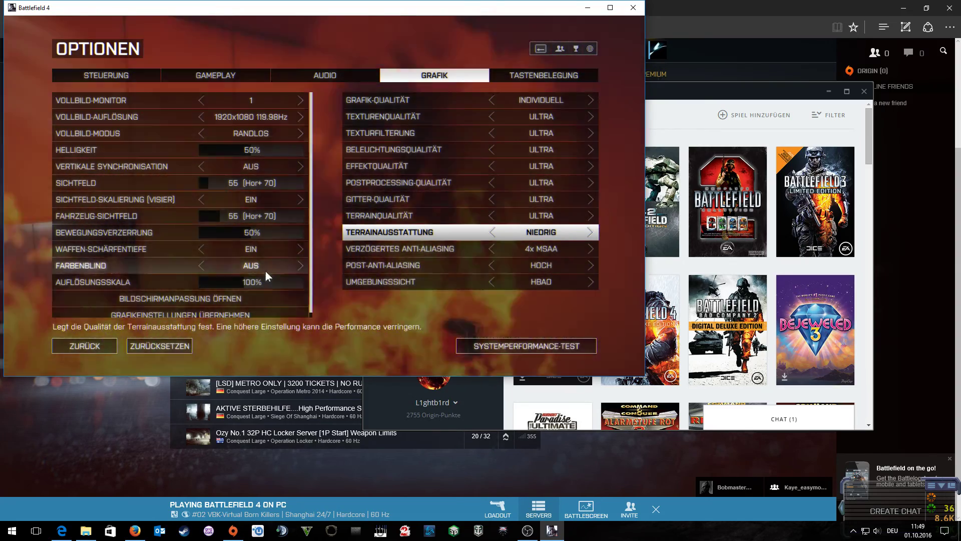
Step: Leave the options and confirm Ja to save the changed graphics settings
click(84, 346)
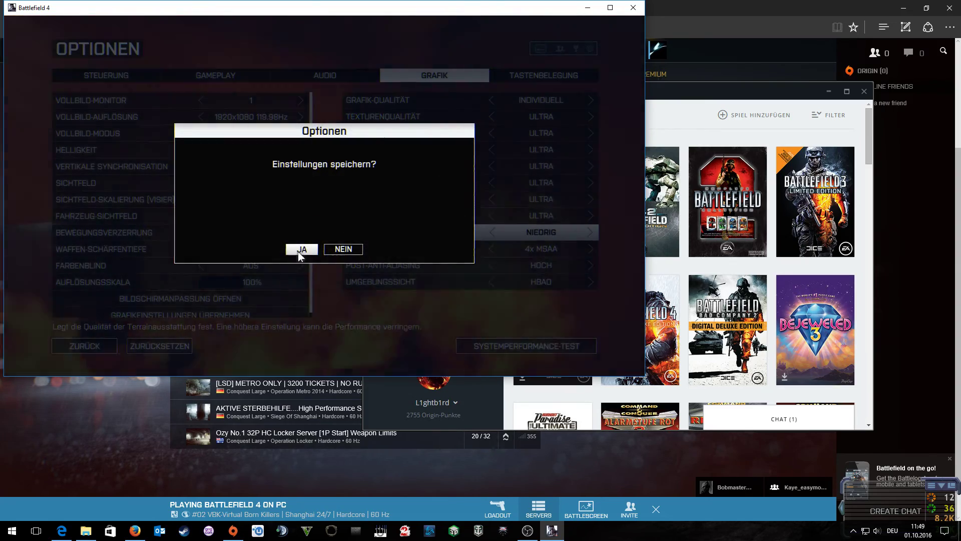
click(301, 249)
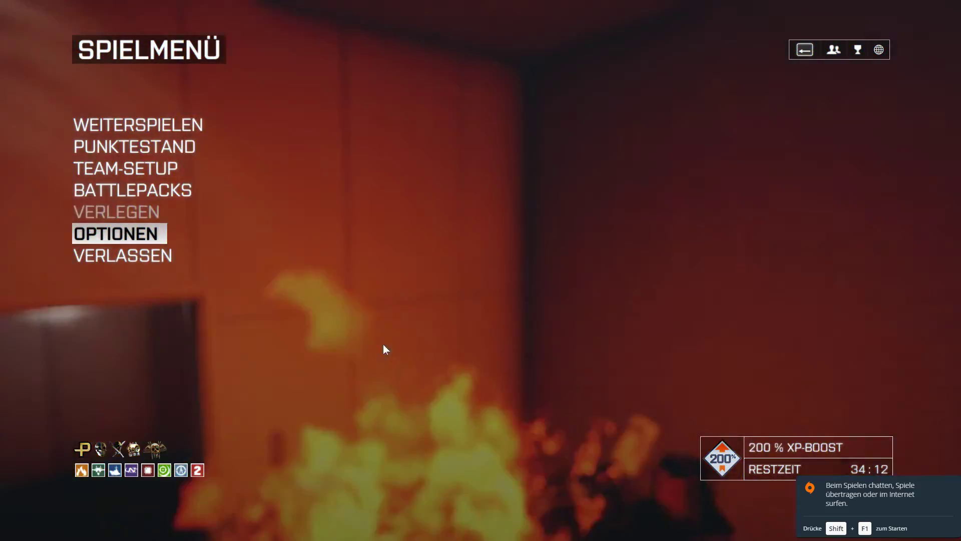
mouse_move(122, 256)
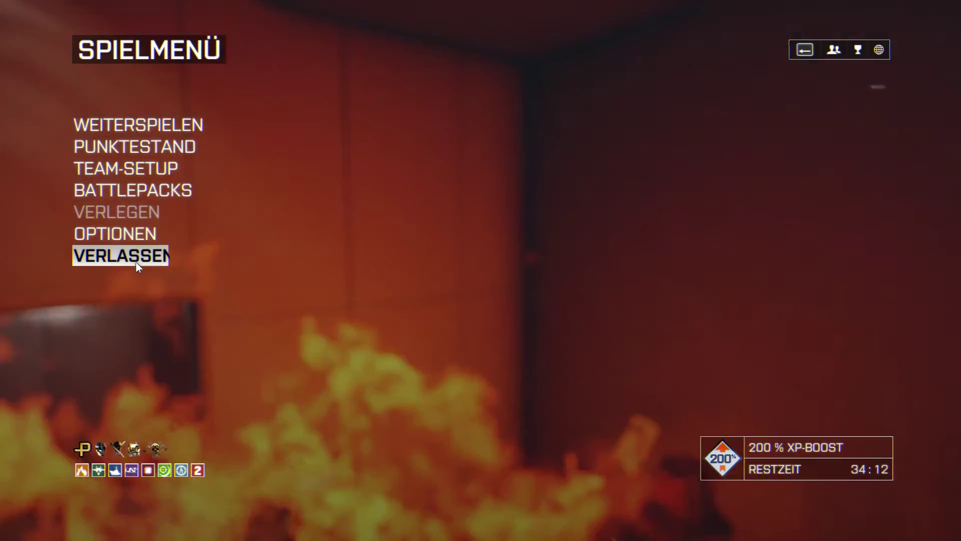
Step: Choose Verlassen in the Spielmenü to bring up the Zurück zu Windows confirmation
click(120, 255)
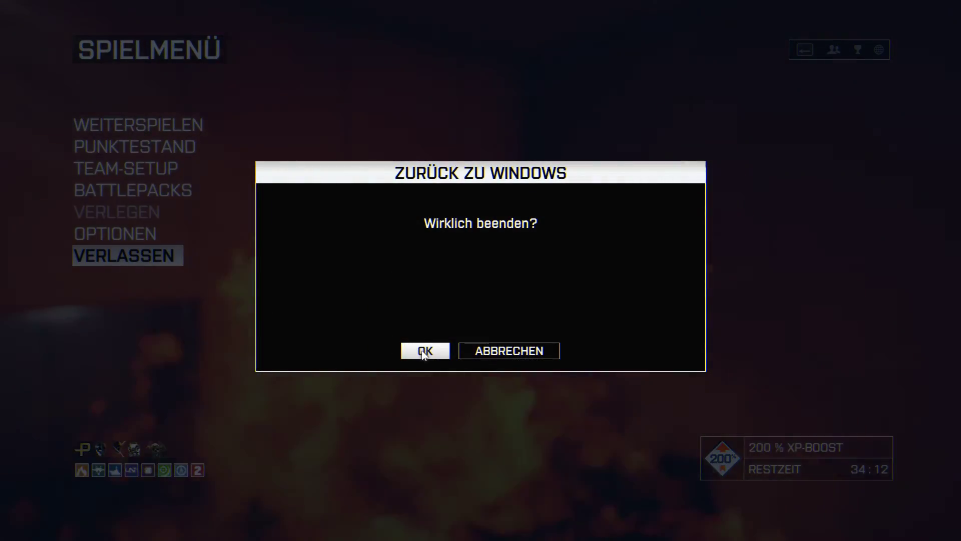